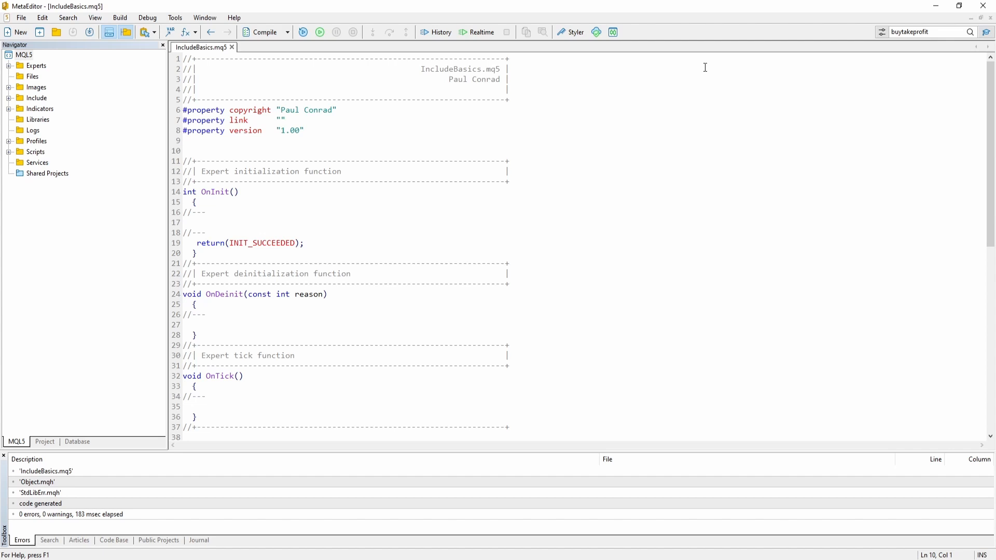
Step: Place the cursor on empty line 10 and expand the Navigator's Include folder to list its .mqh headers
click(185, 151)
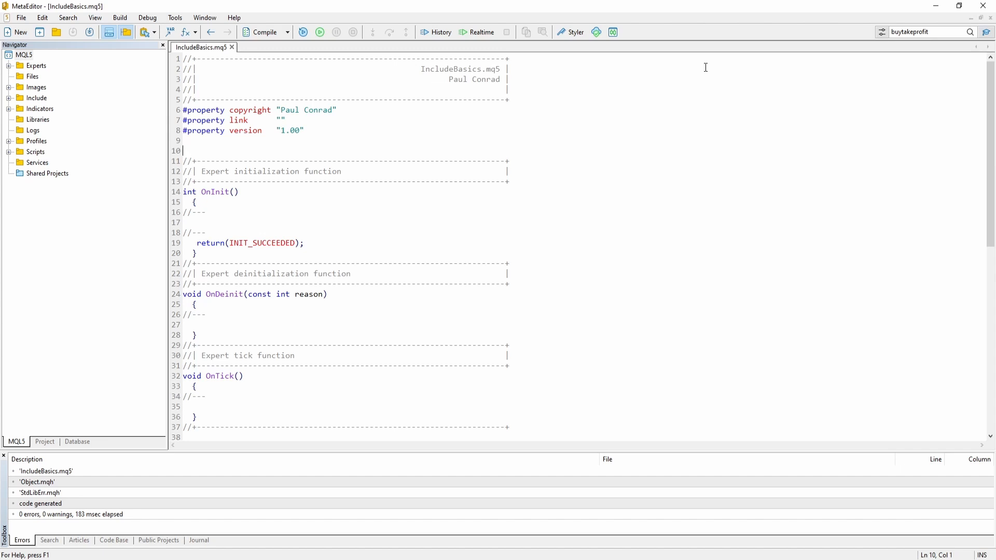
mouse_move(8, 103)
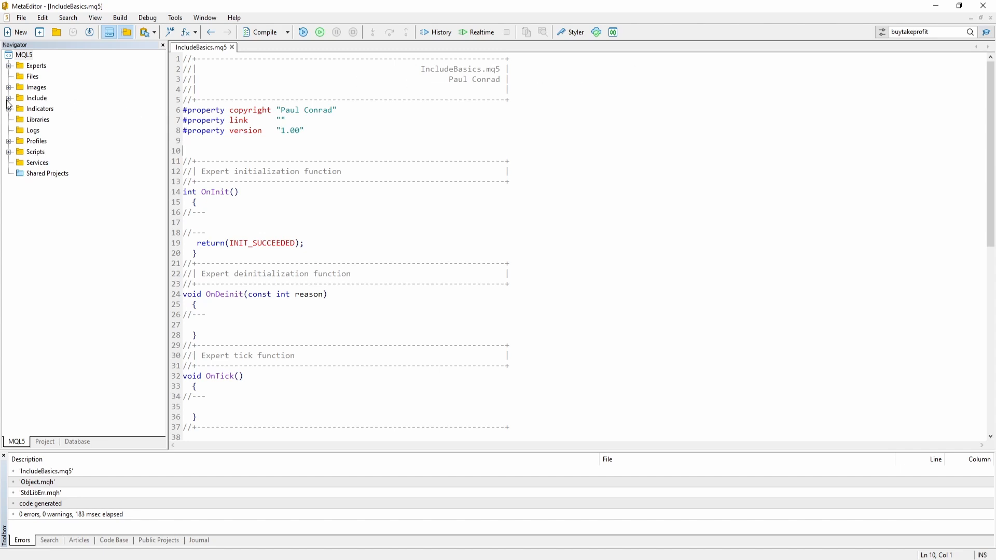
click(14, 98)
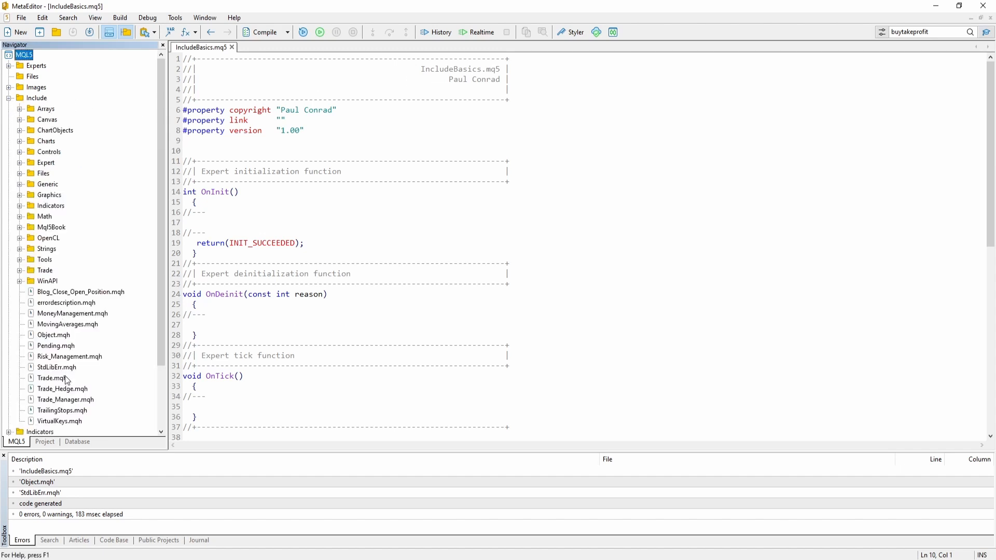
mouse_move(65, 345)
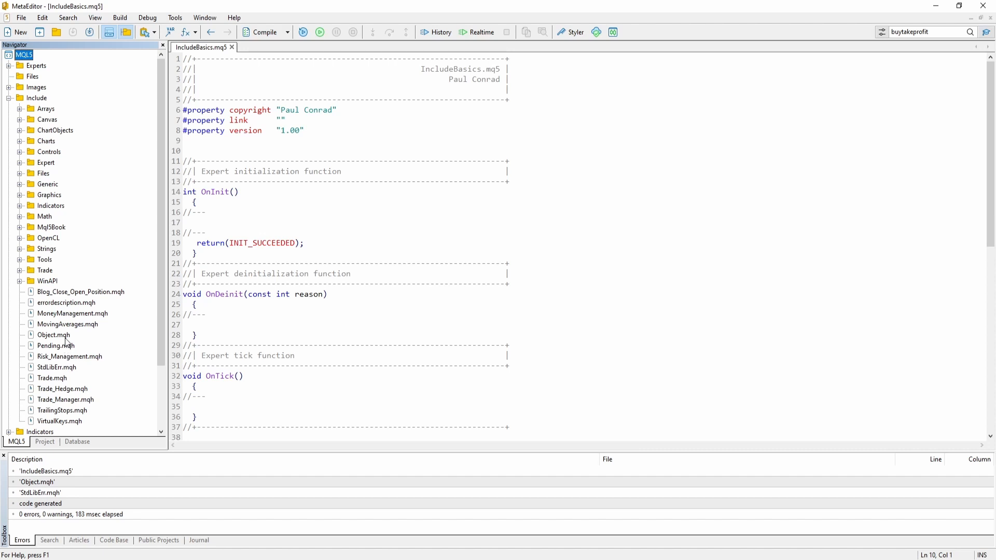
click(53, 335)
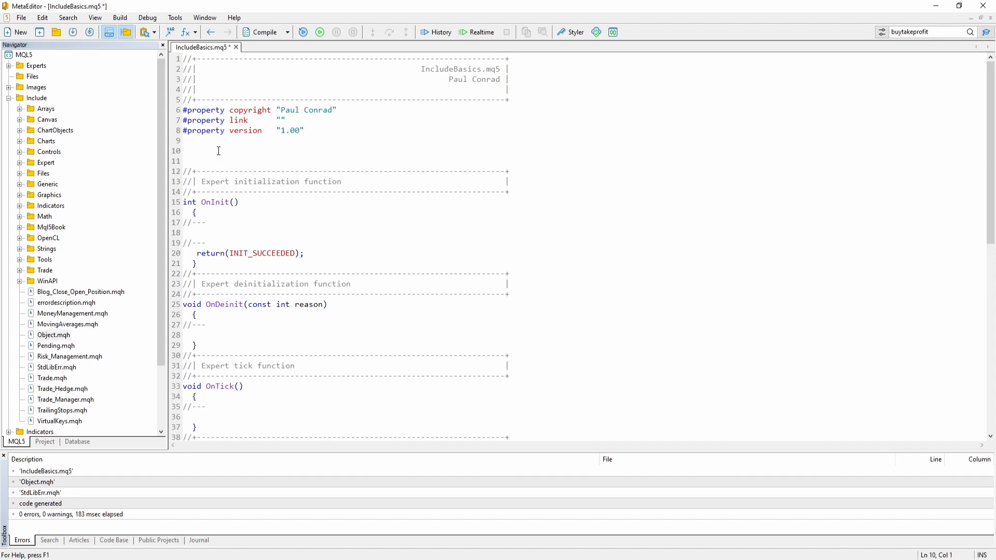
Step: Write #include <Object.mqh> on line 10 of IncludeBasics.mq5
text(#)
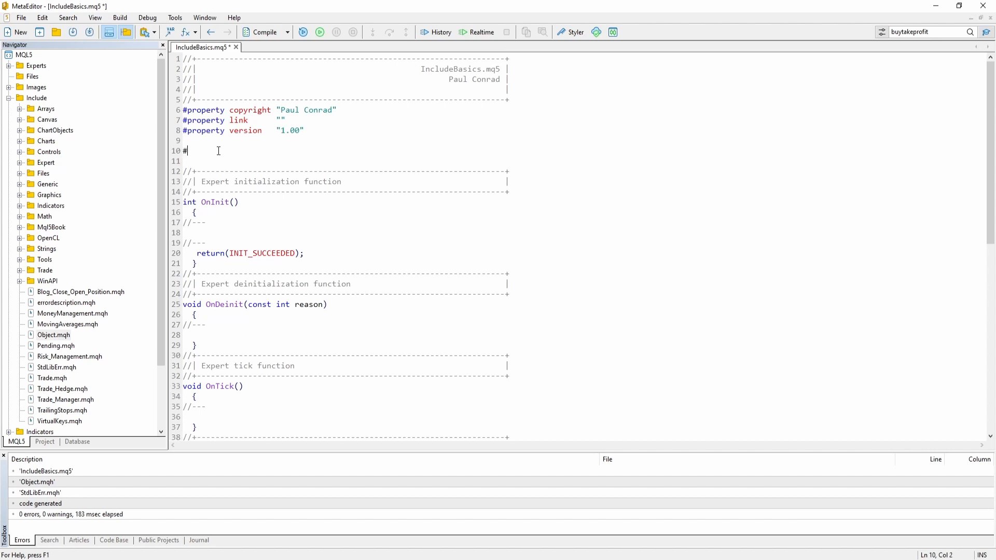
text(include)
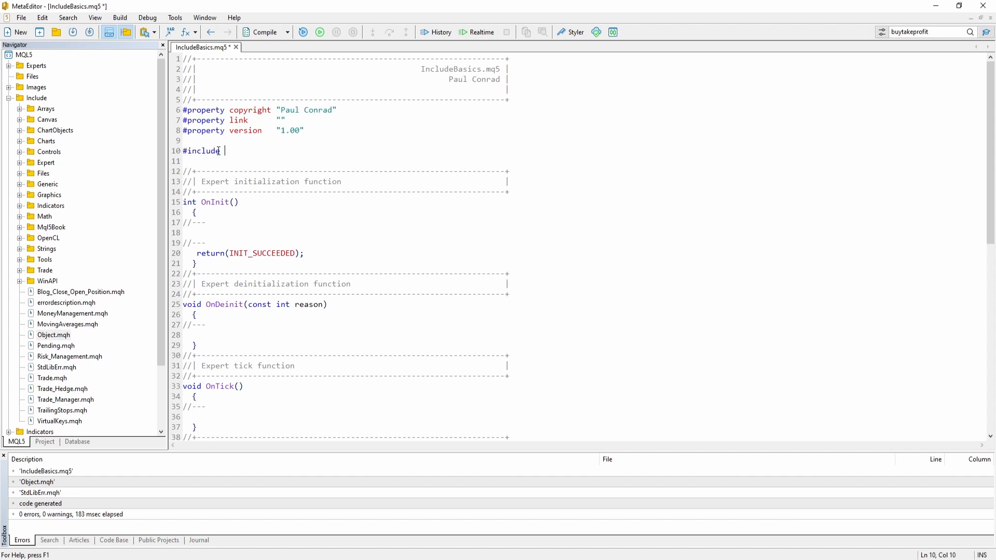
text(<)
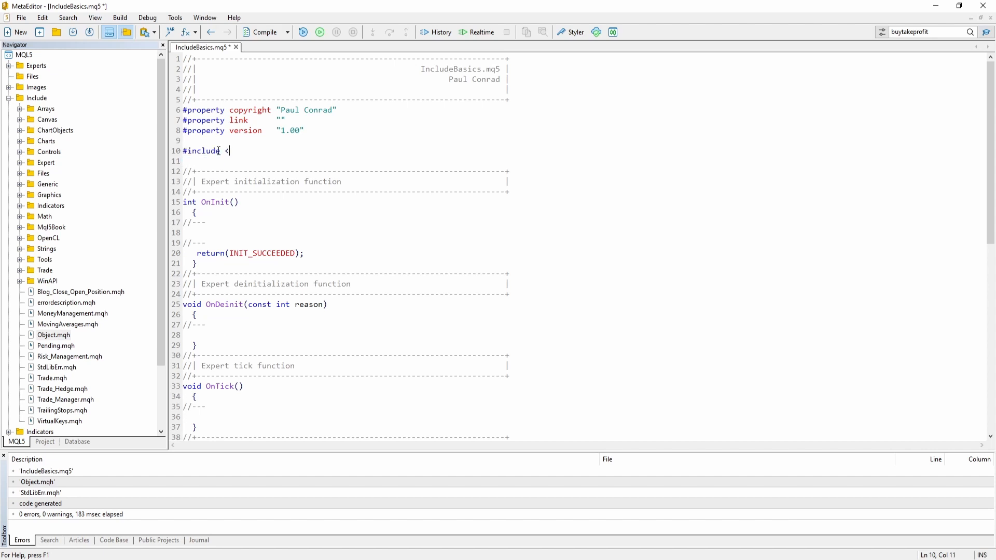
text(O)
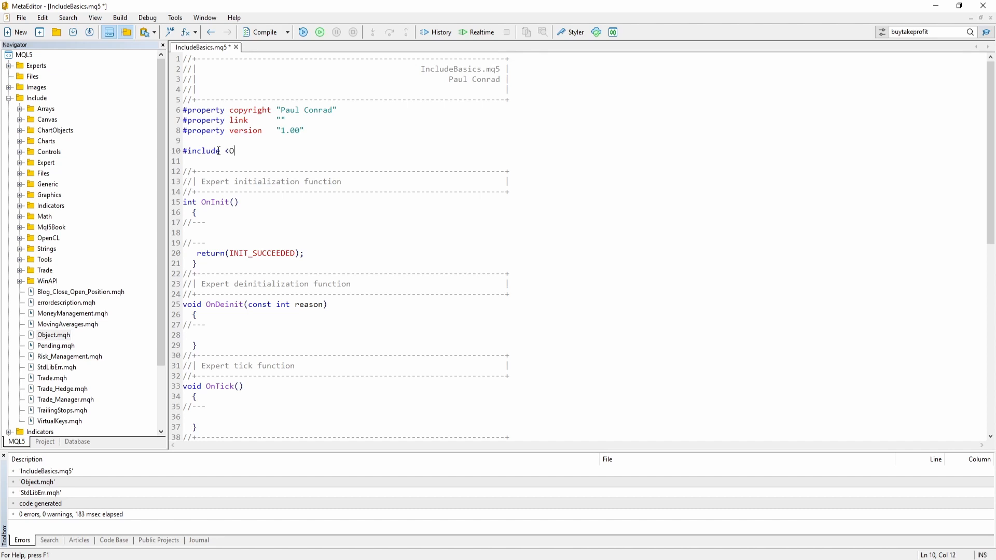
text(bject)
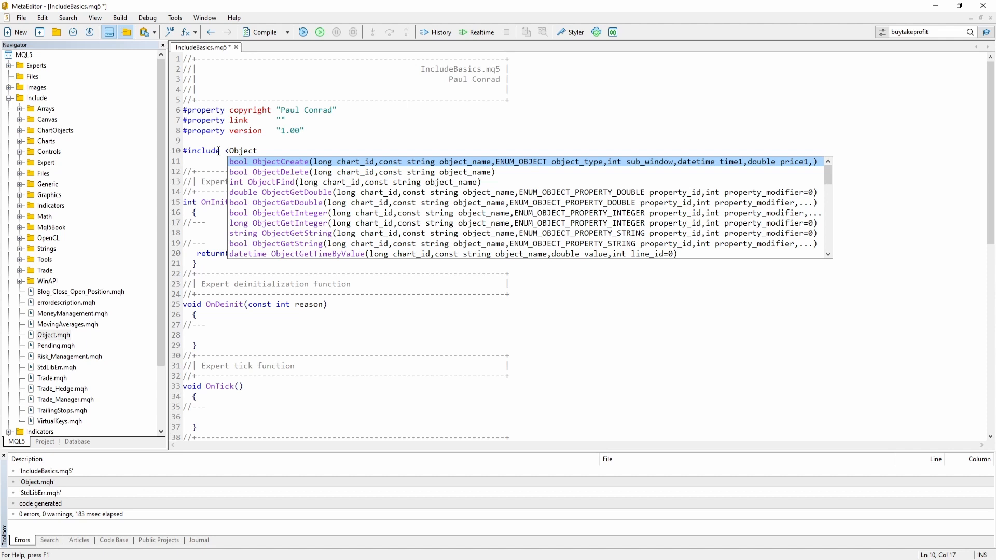
text(.mqh)
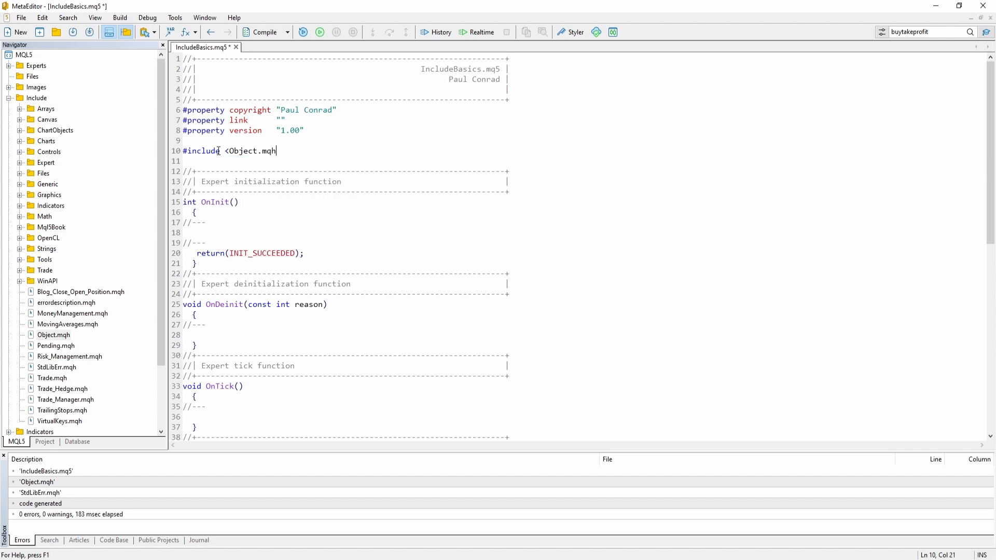
text(>)
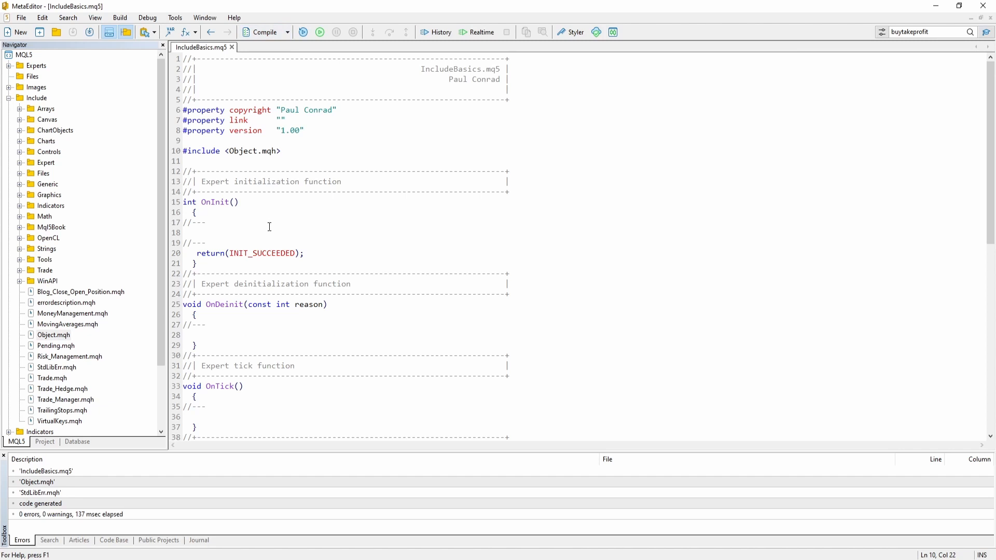
mouse_move(118, 286)
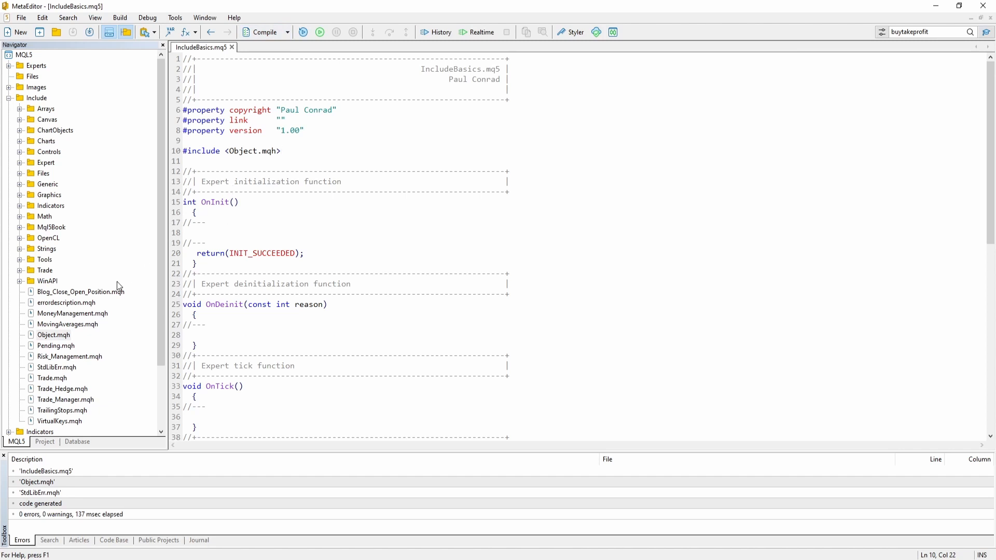
mouse_move(65, 339)
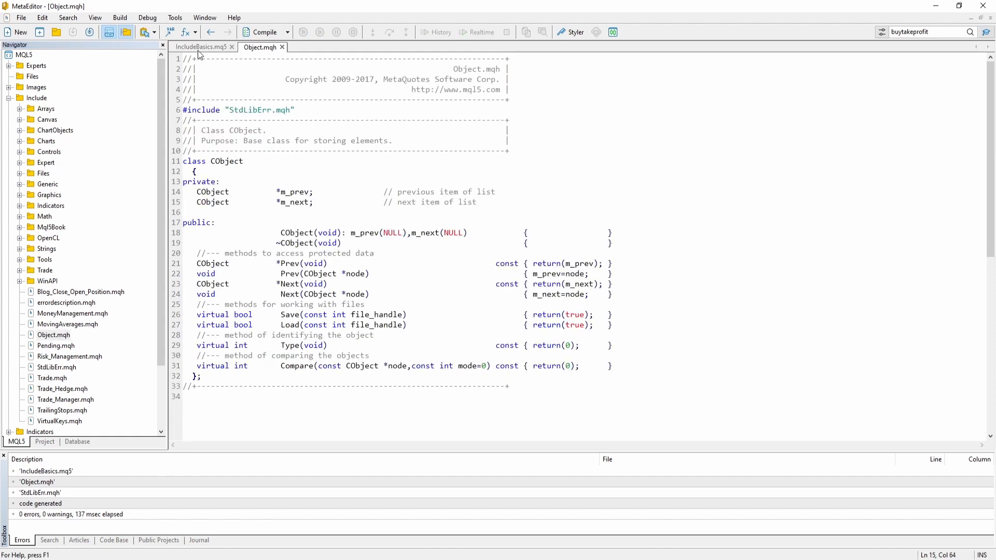
Step: View the Object.mqh header in its own document and return to IncludeBasics.mq5
click(206, 47)
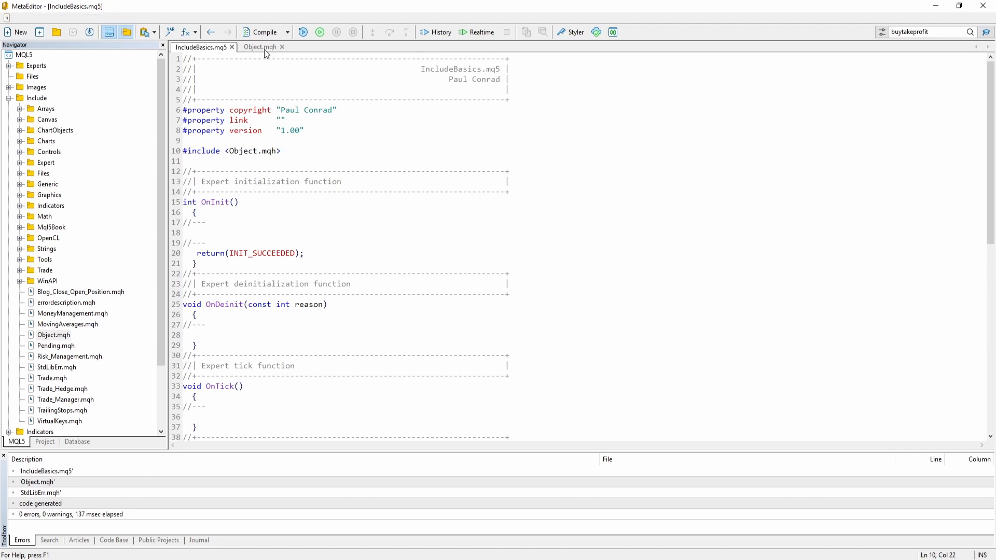
click(262, 46)
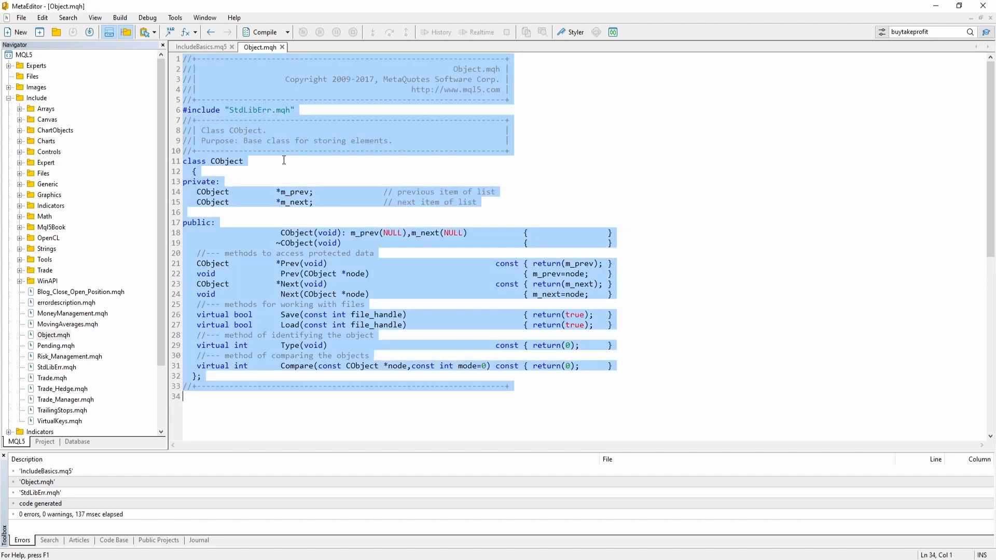
click(200, 46)
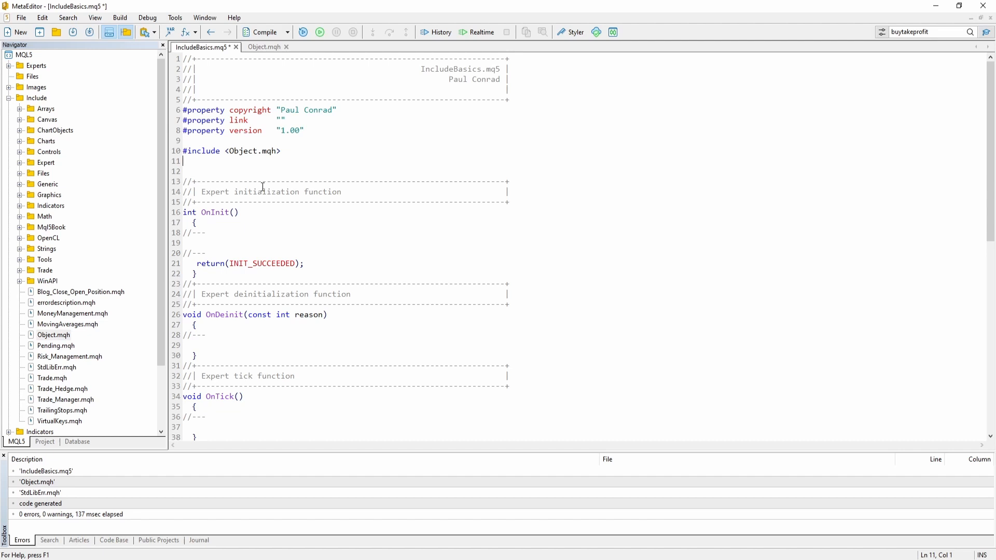
Step: Write #include "FILENAME.mqh" on line 11 below the Object.mqh include
text(< >)
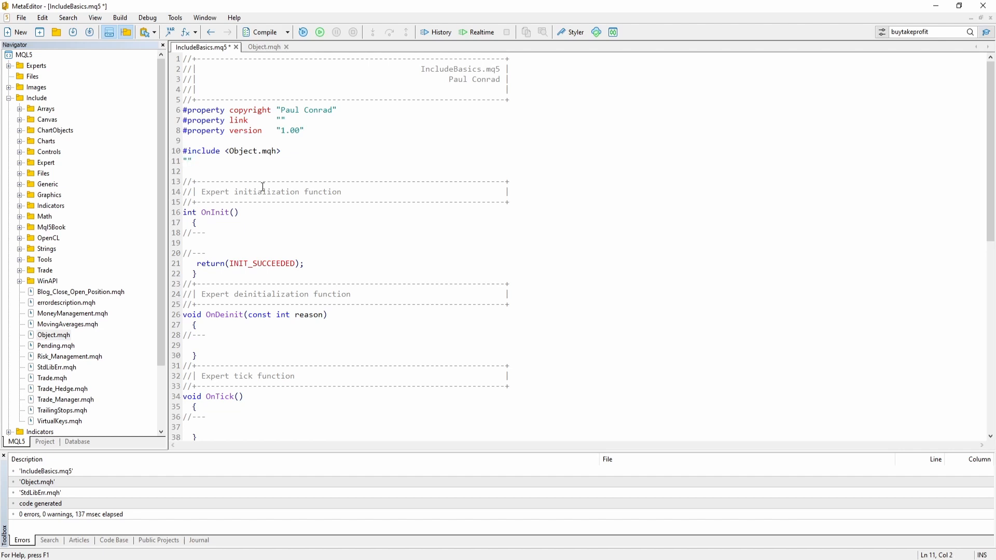
text(#)
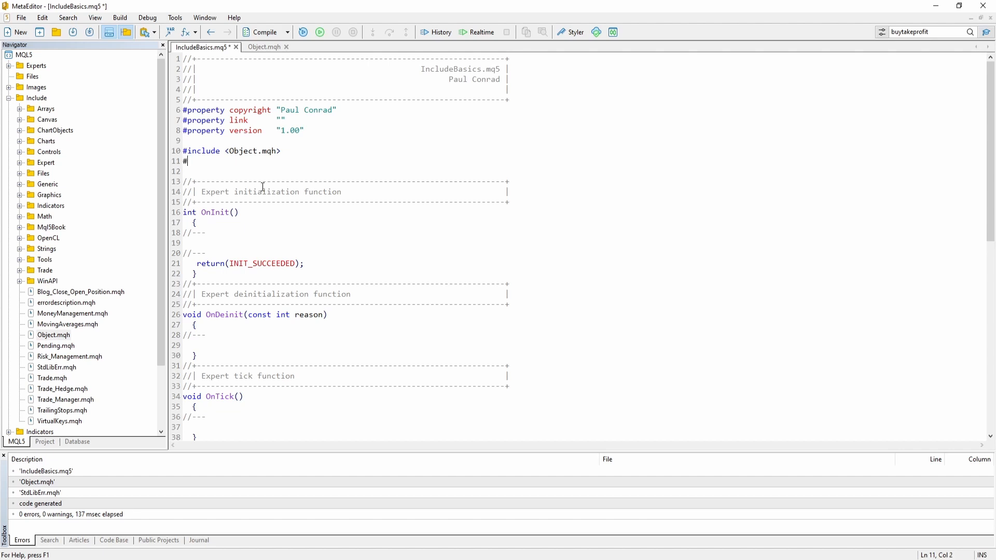
text(include "")
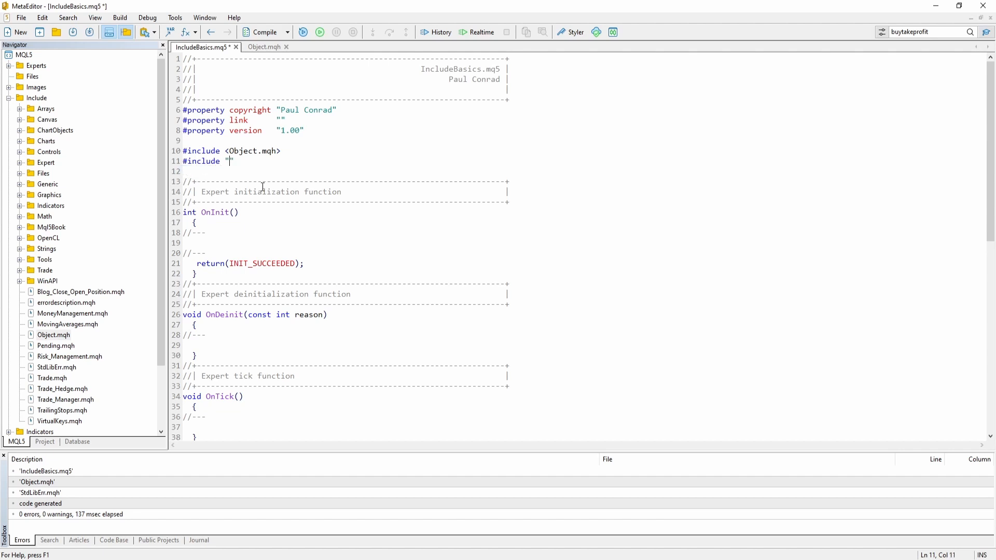
text(FILENAME.)
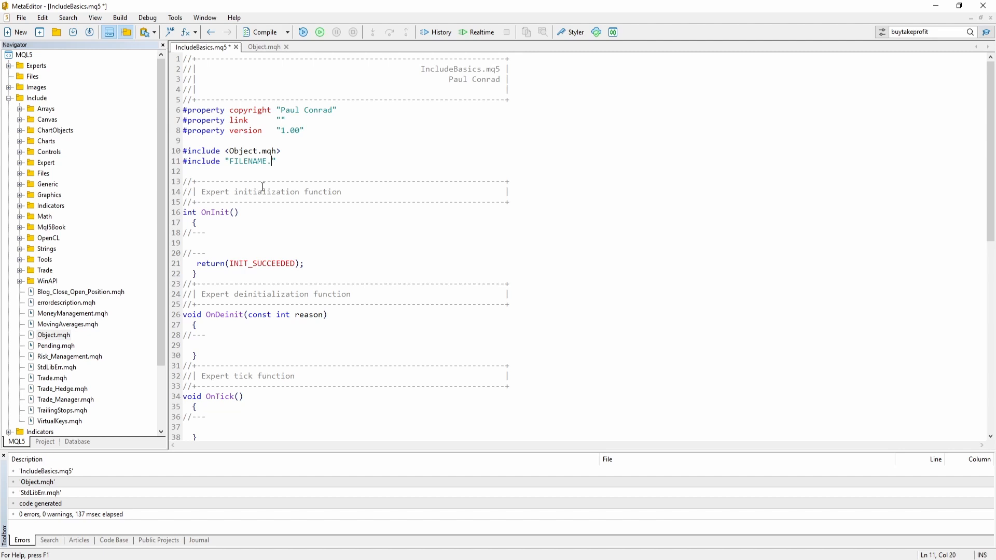
text(mqh)
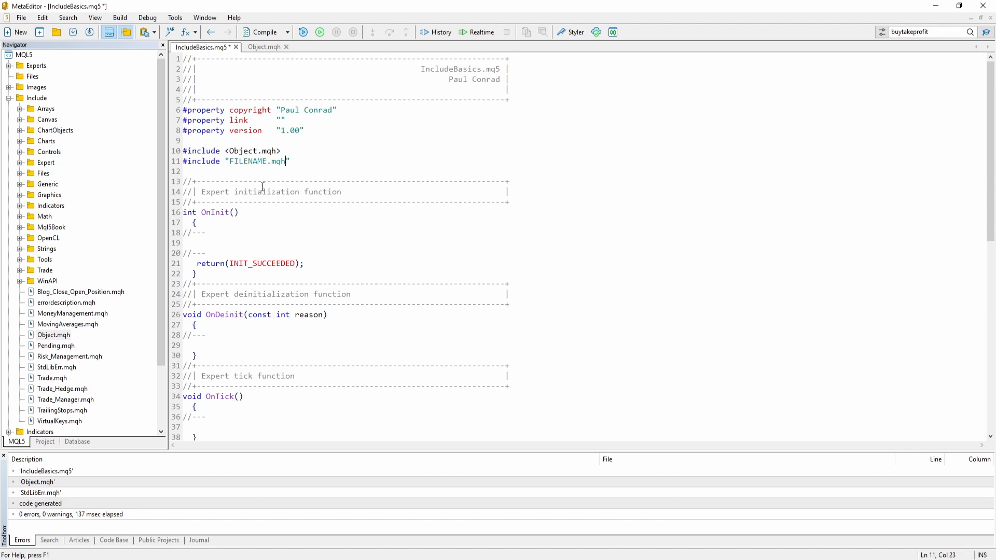
mouse_move(11, 32)
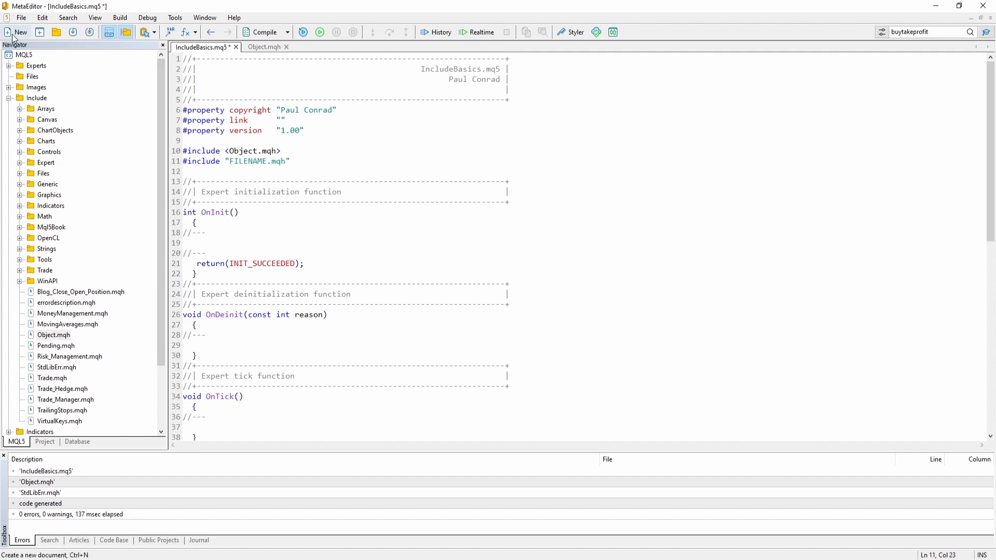
click(12, 32)
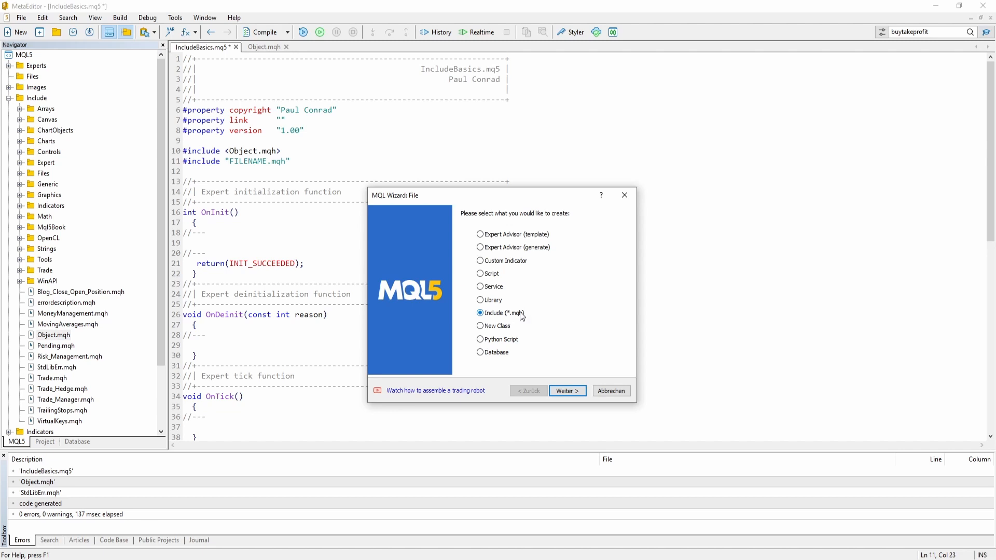
click(611, 390)
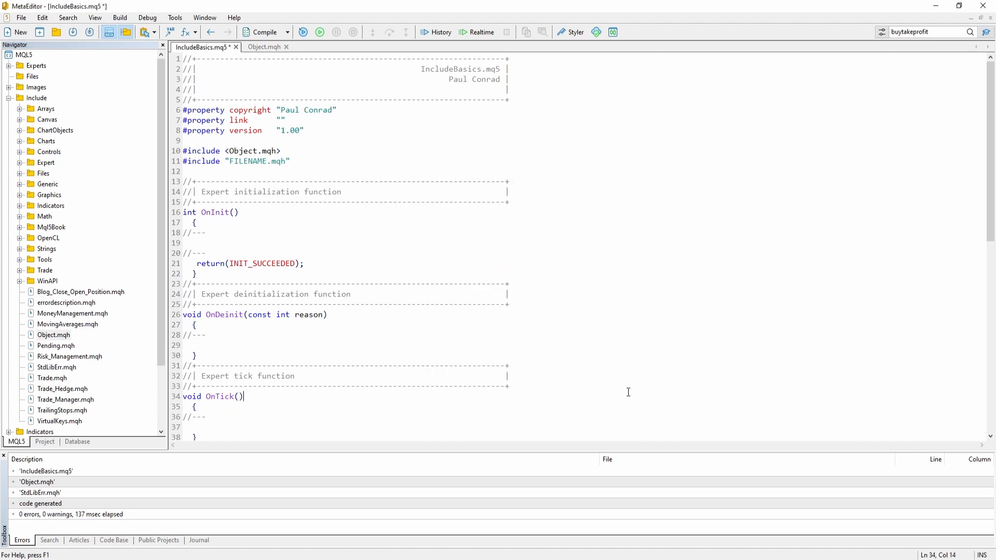